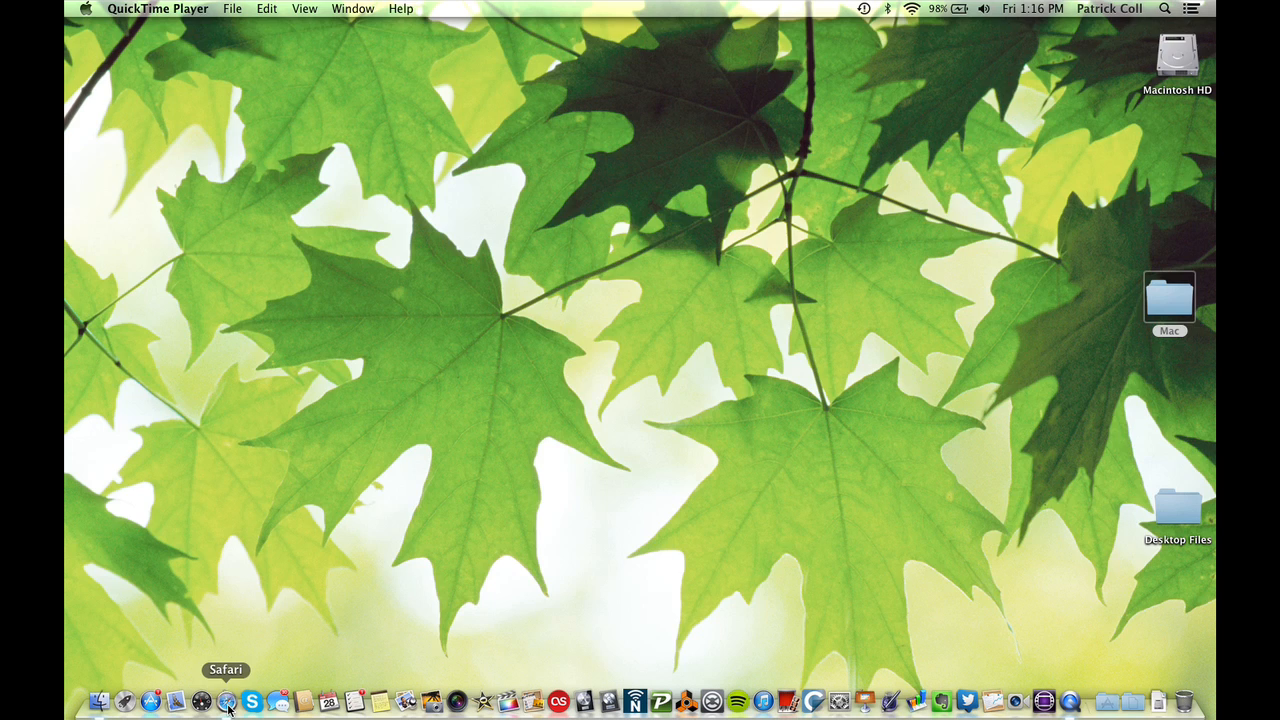
Launch Safari from the Dock so Apple's homepage with the 'What will your verse be?' banner loads
click(226, 701)
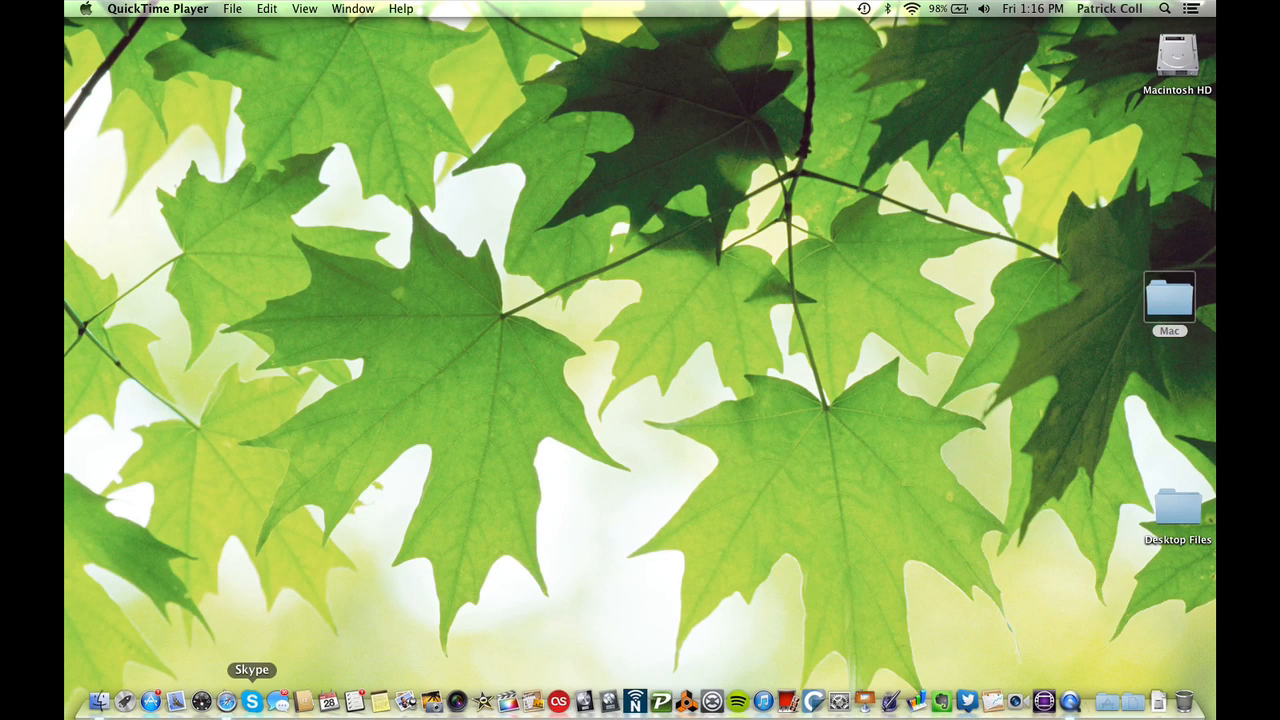
click(227, 700)
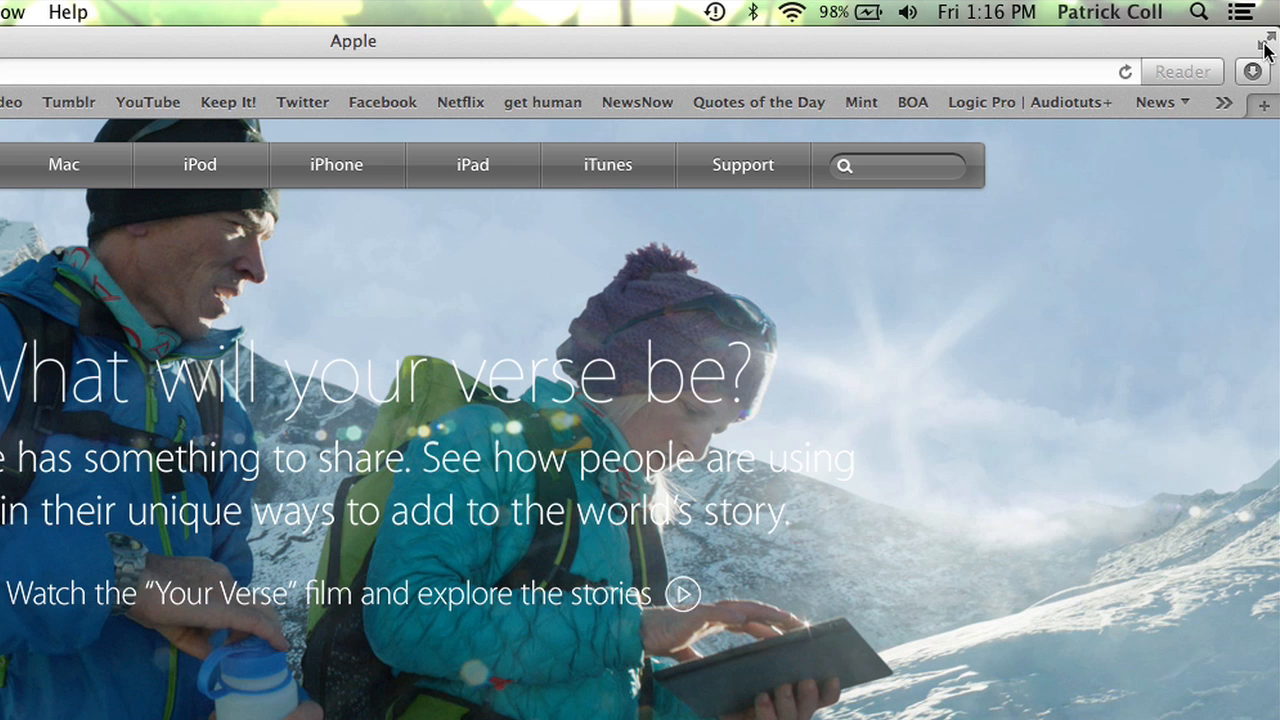
mouse_move(908, 385)
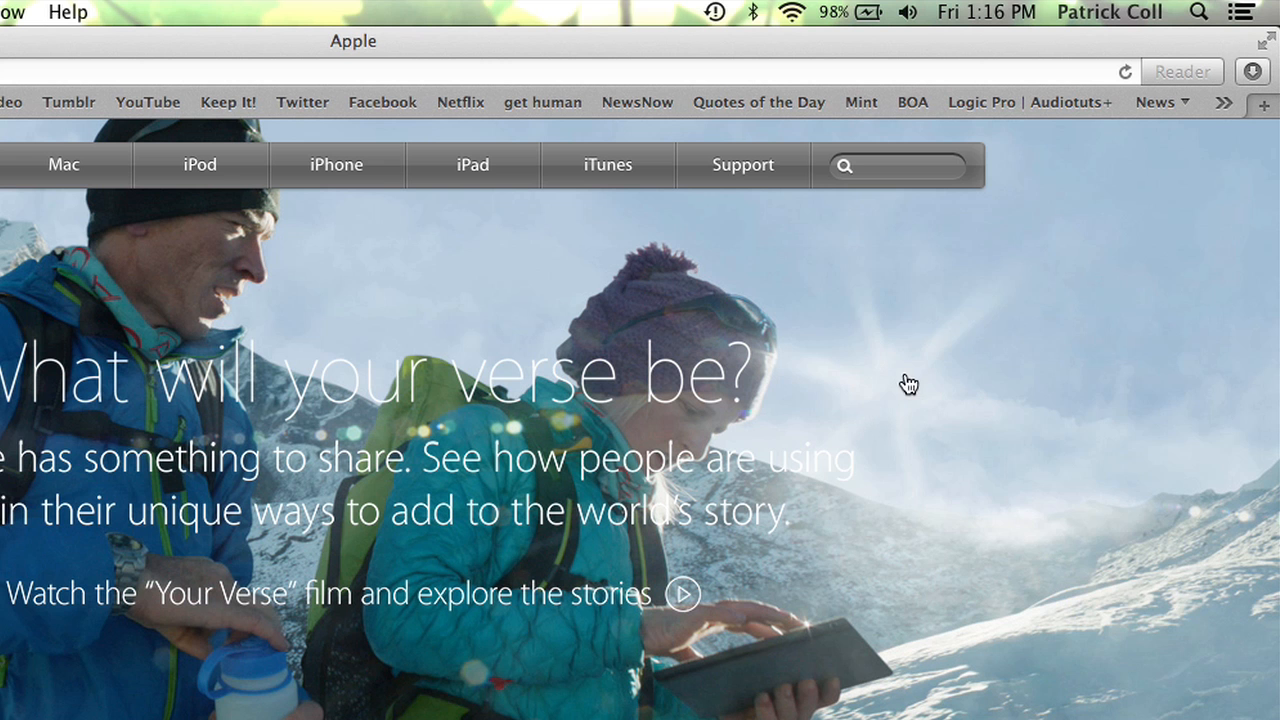
mouse_move(904, 462)
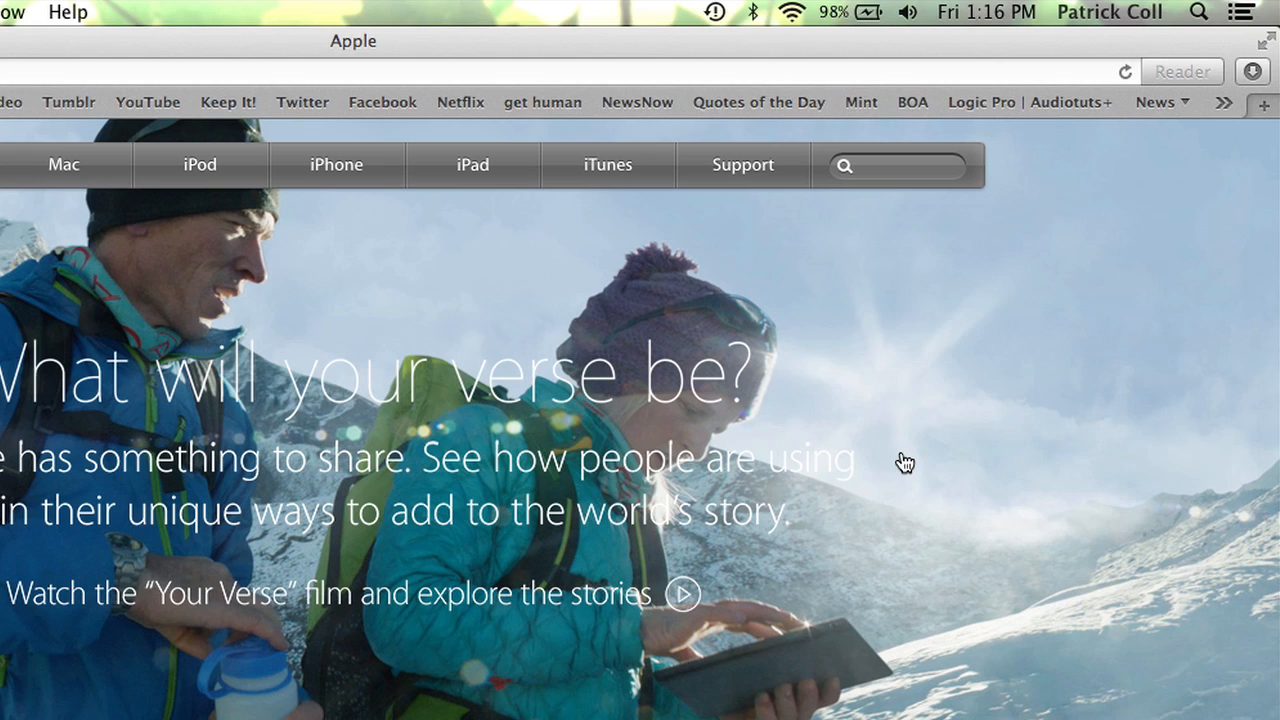